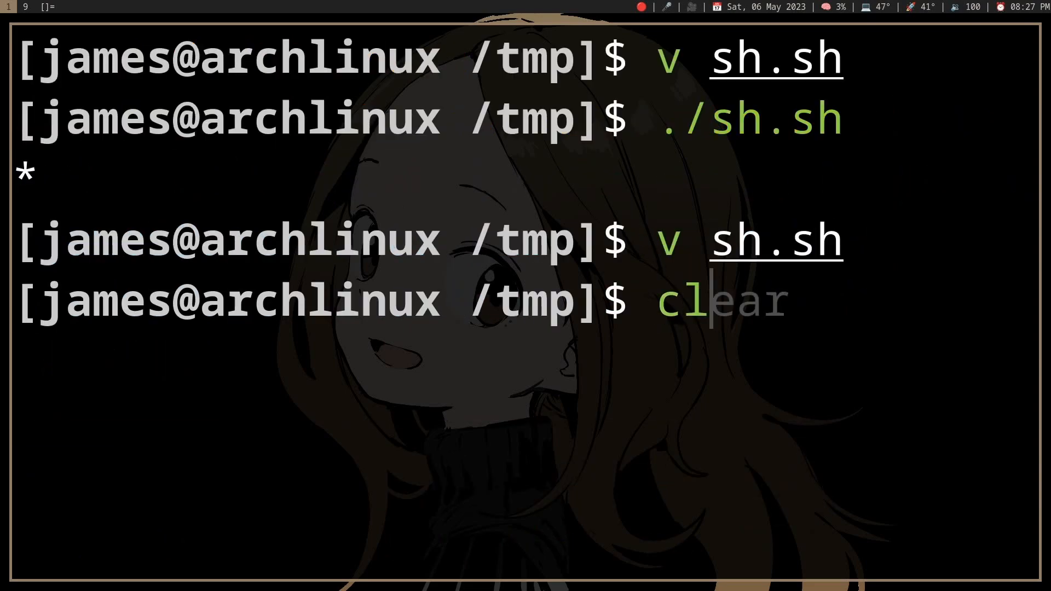
# Clear the screen, then begin typing the next command at the fresh prompt.
pyautogui.press('Return')
pyautogui.write('./sh.sh')
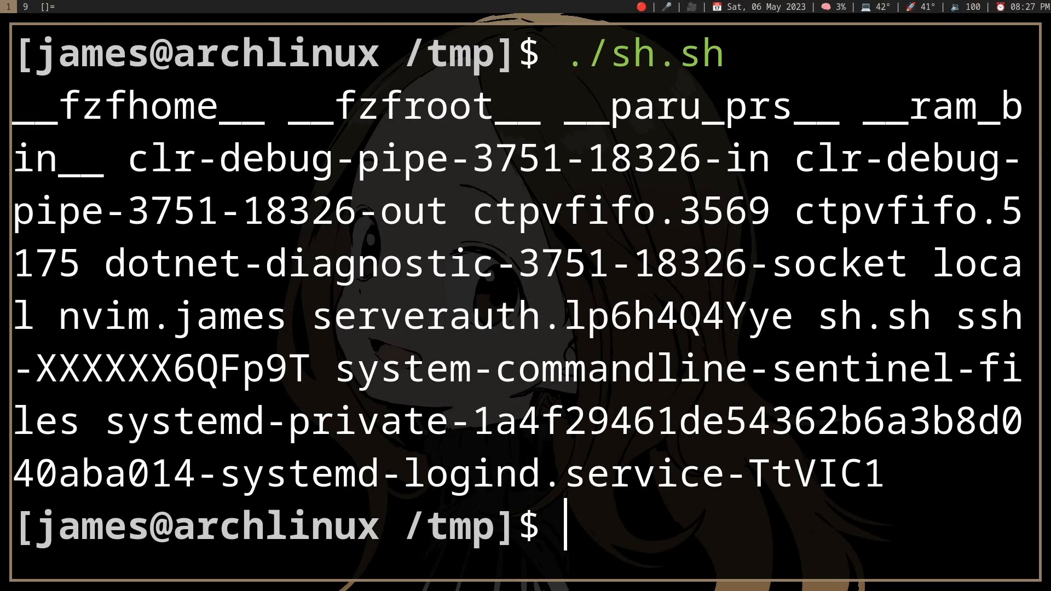
pyautogui.write('ecgi')
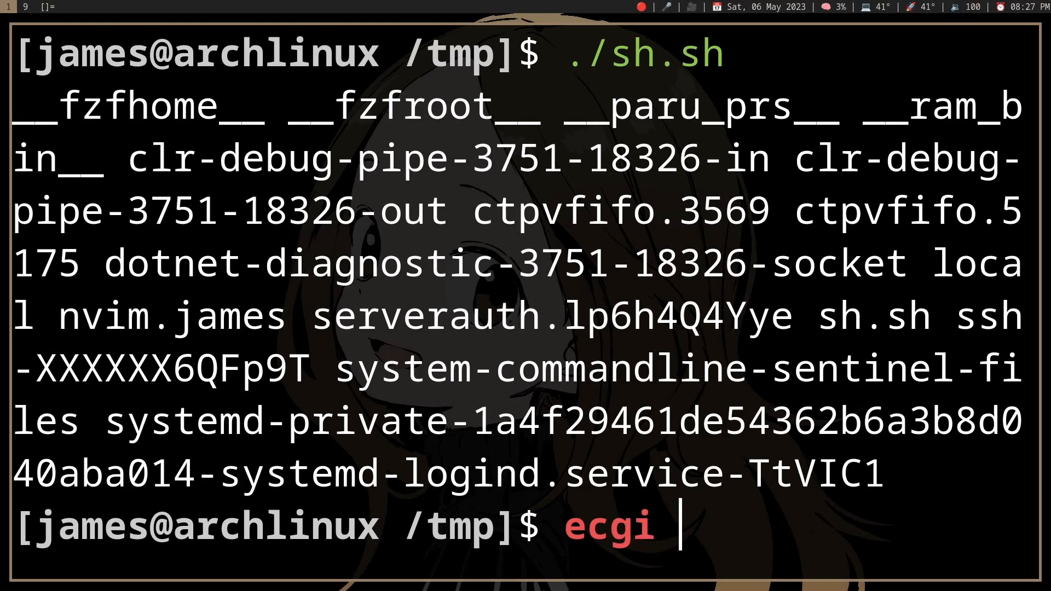
# Run echo * at the prompt so the unquoted wildcard expands to /tmp's file names.
pyautogui.write('echo *')
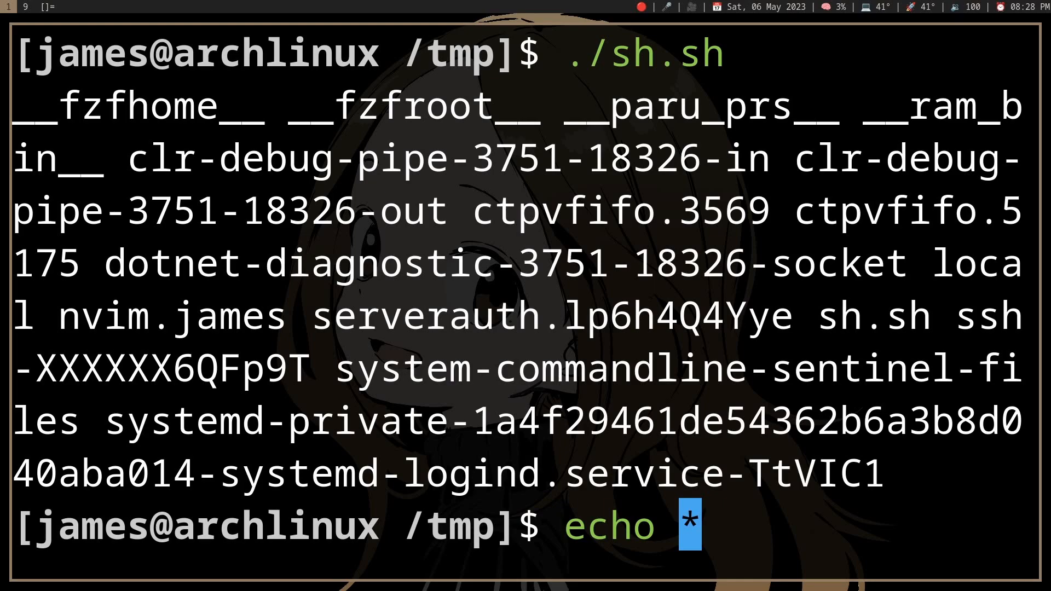
pyautogui.press('Return')
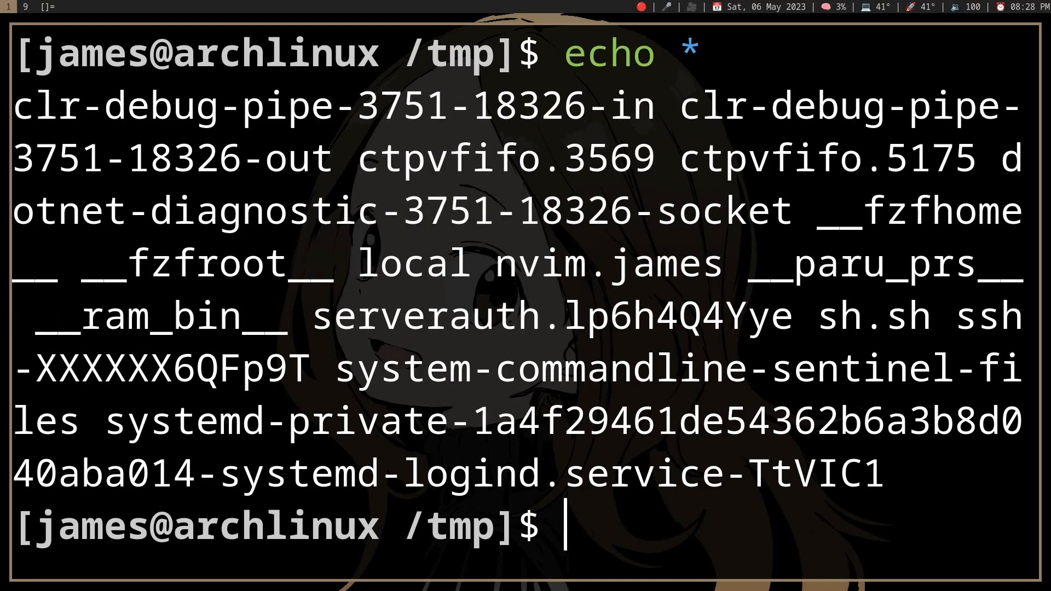
pyautogui.write('echo *')
pyautogui.write('l')
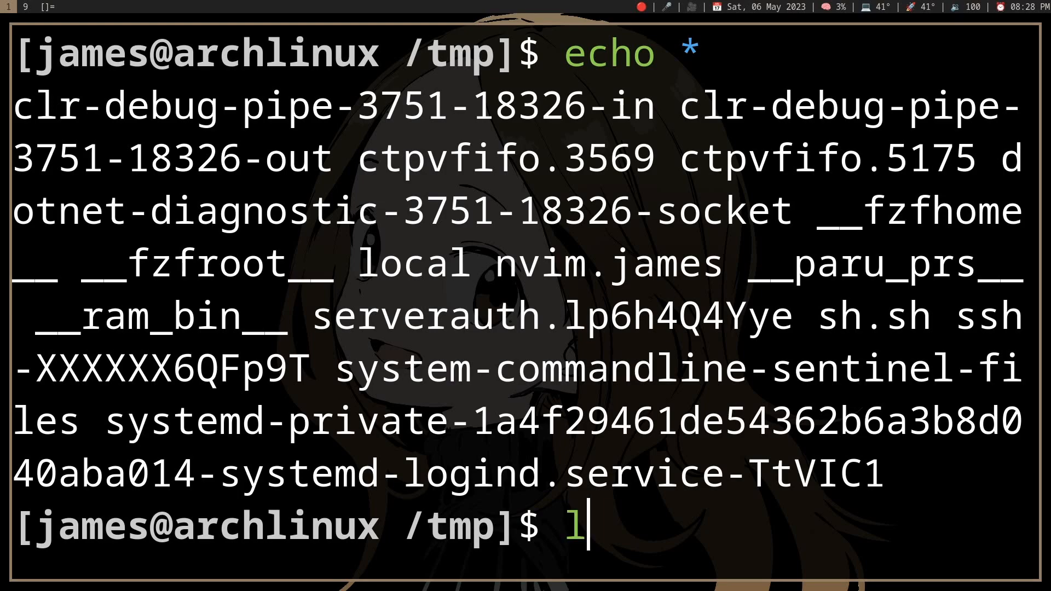
# List /tmp in long format, then start a touch command for a new file.
pyautogui.press('Return')
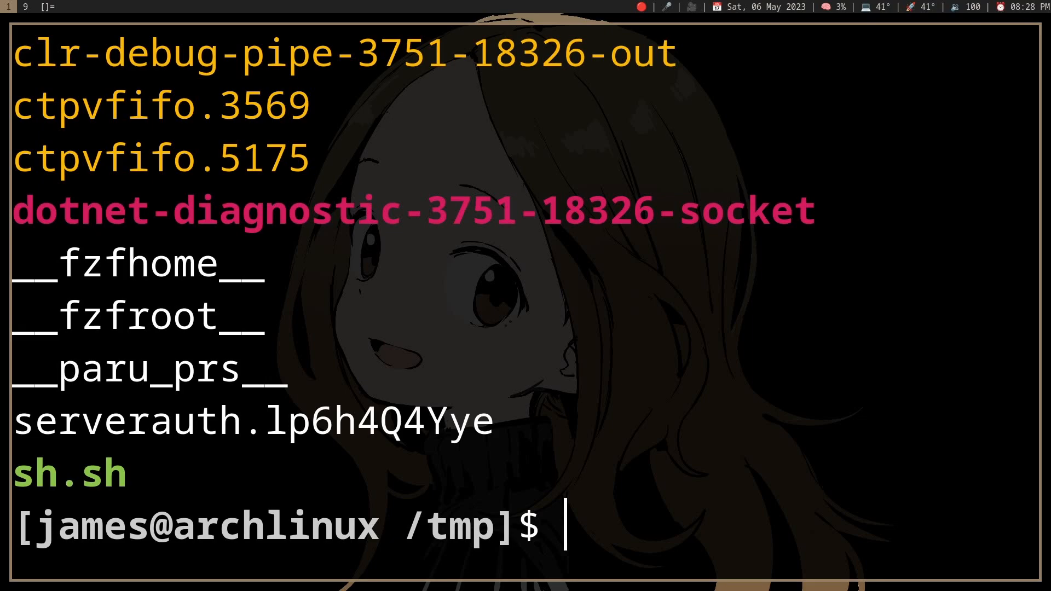
pyautogui.write('touch $__var__')
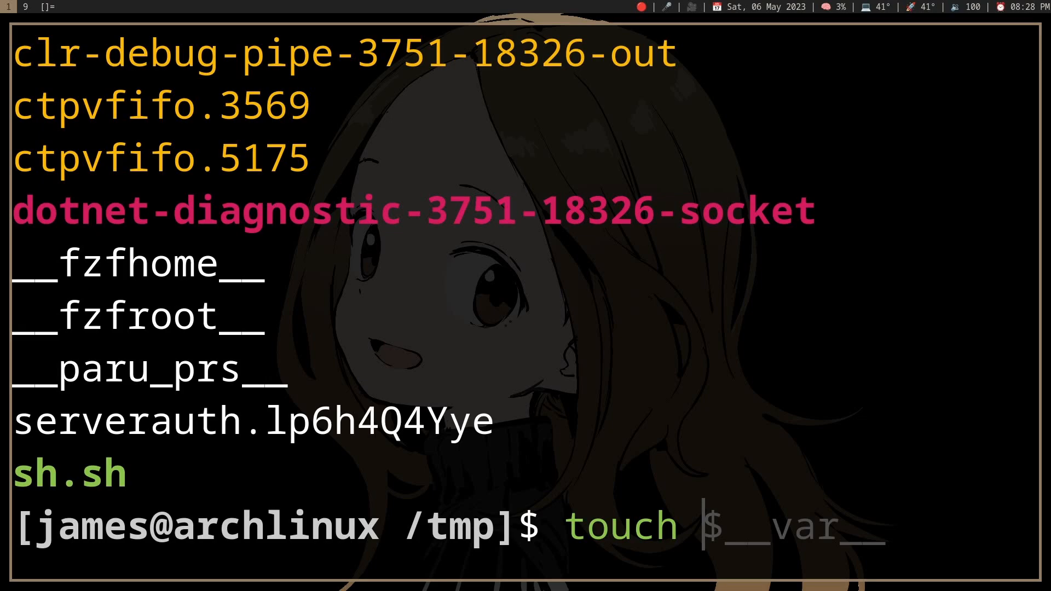
# Create files a and b; echo $ prints $, echo ? gives a then a b.
pyautogui.press('Return')
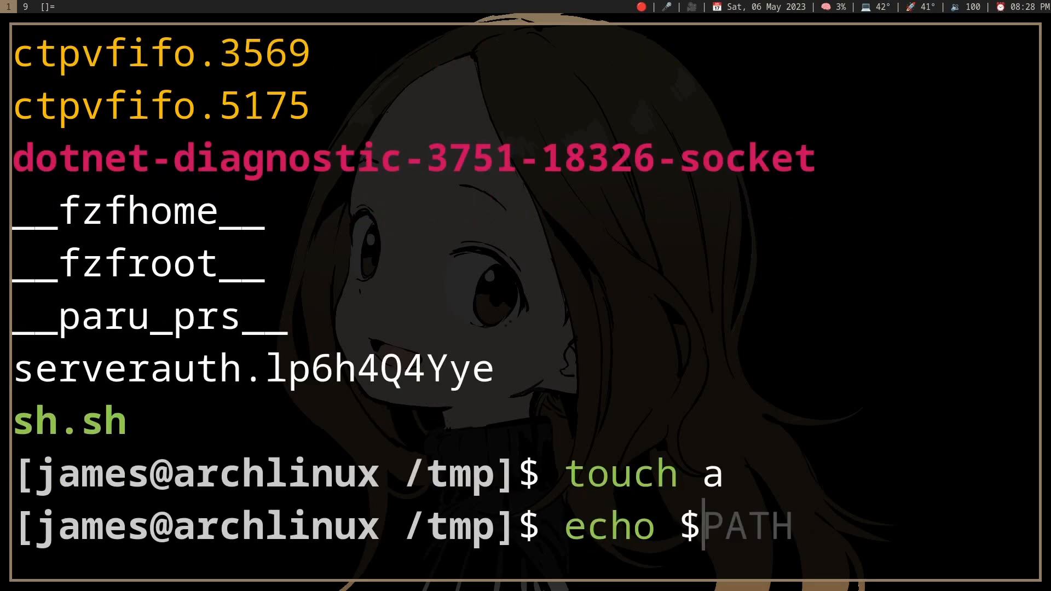
pyautogui.press('Return')
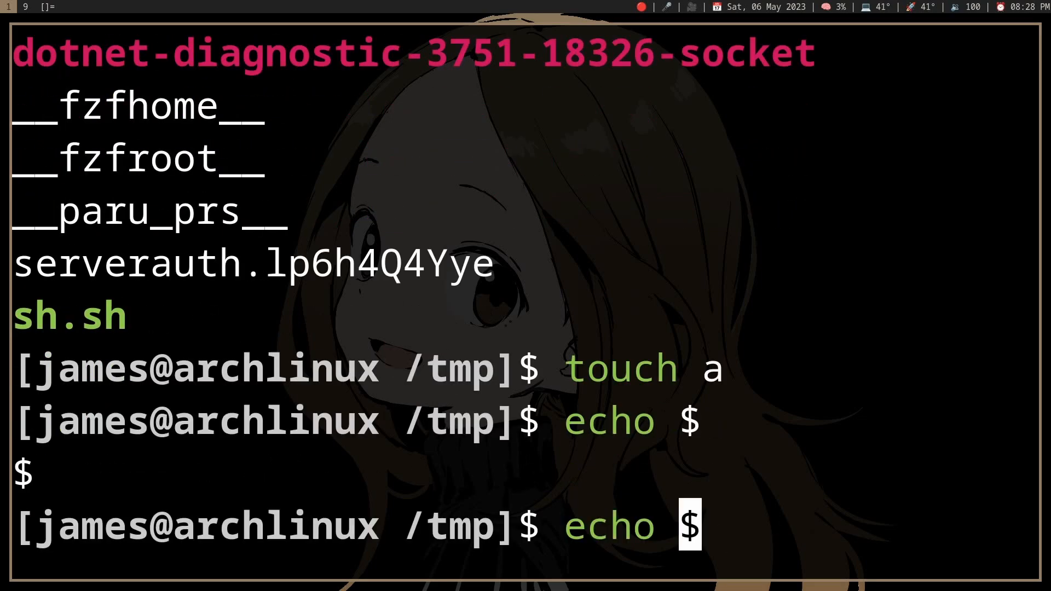
pyautogui.write('?')
pyautogui.press('Return')
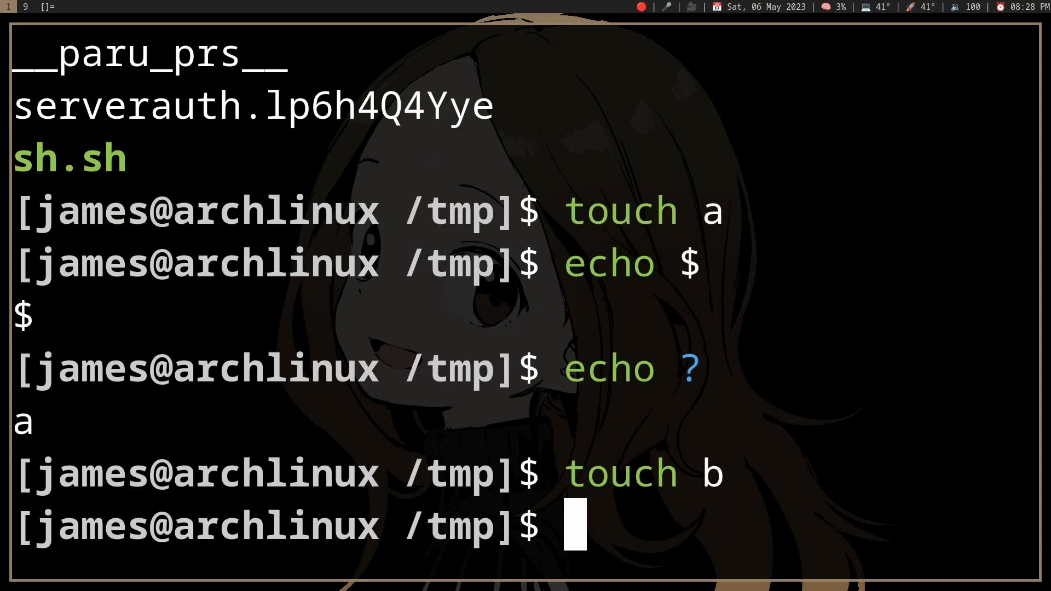
pyautogui.press('Return')
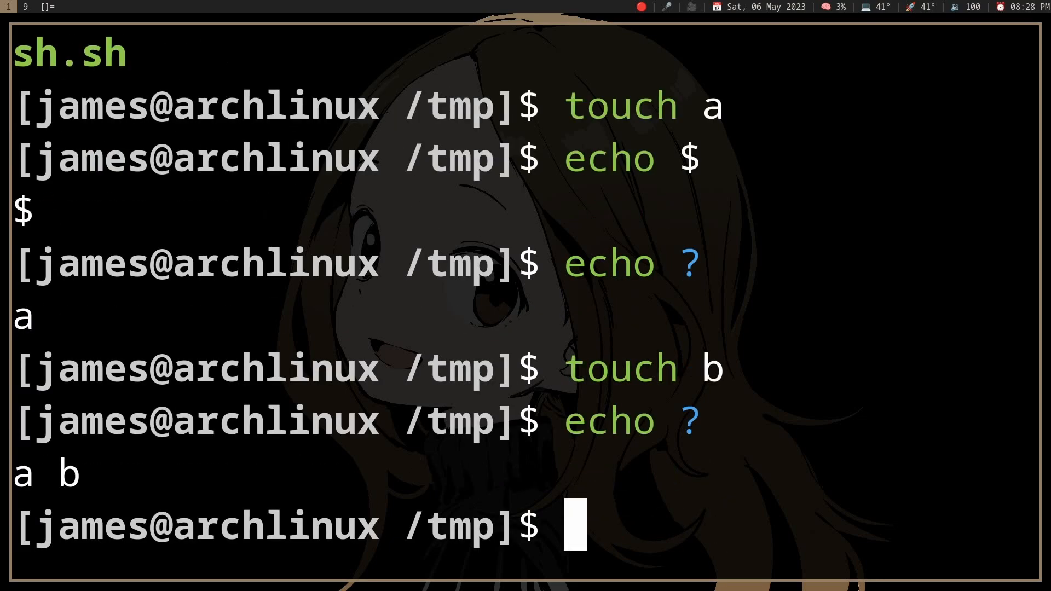